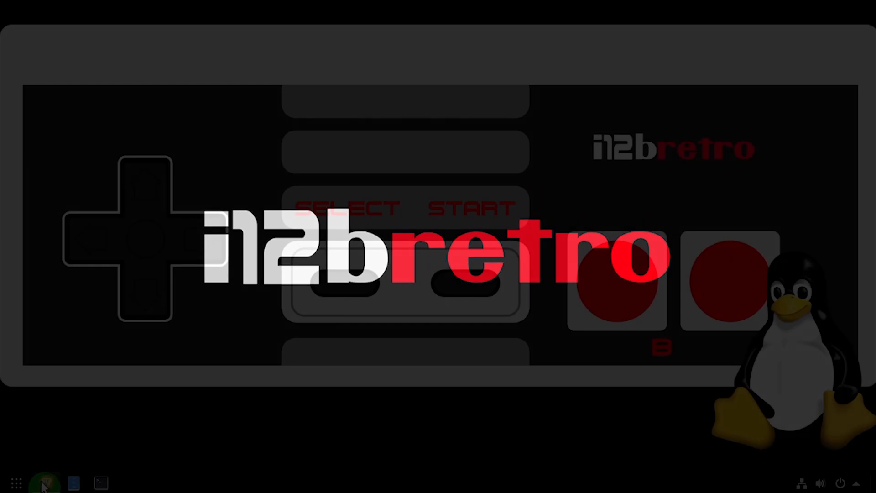
Step: Restore the Brave window showing the Ajenti installation tutorial
left_click(47, 482)
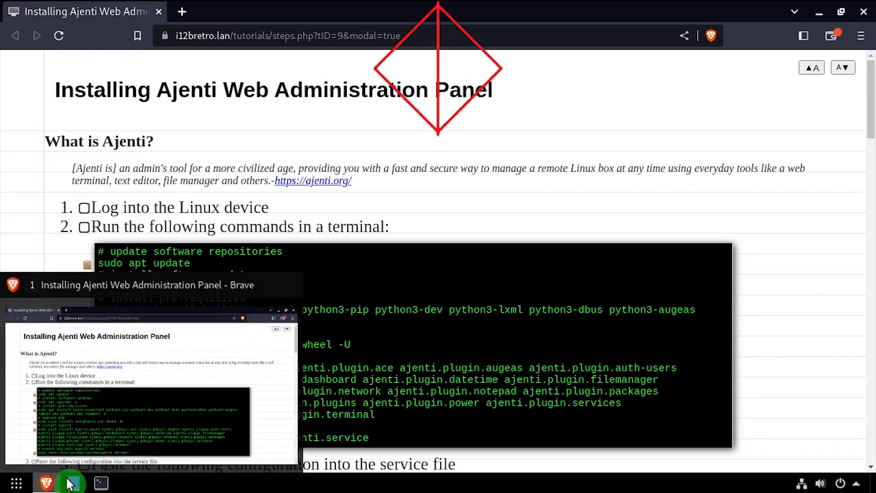
Step: Bring up GNOME Terminal beside the tutorial to run the setup commands
left_click(100, 483)
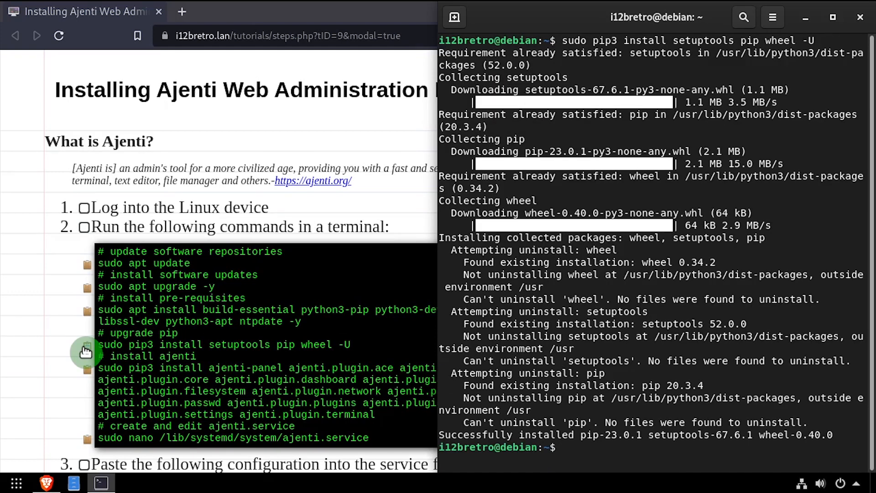
mouse_move(87, 374)
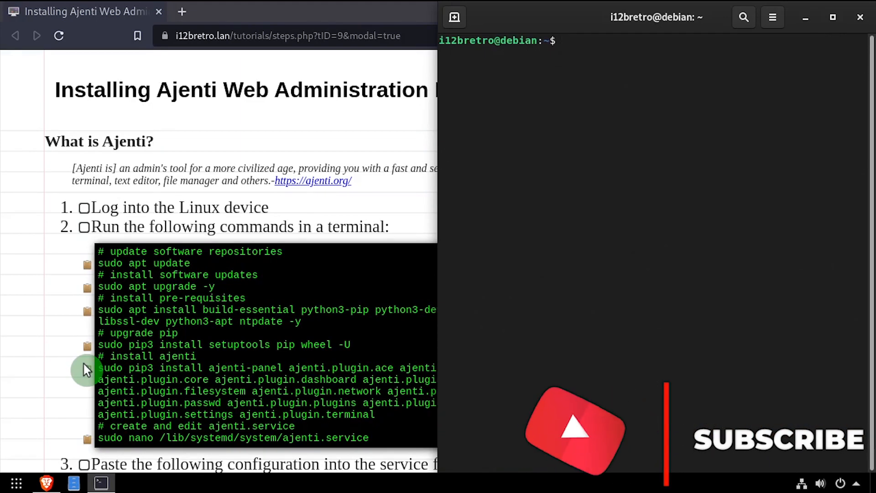
Step: Save the 12-line ajenti.service unit in nano and exit the editor
scroll("down", 3)
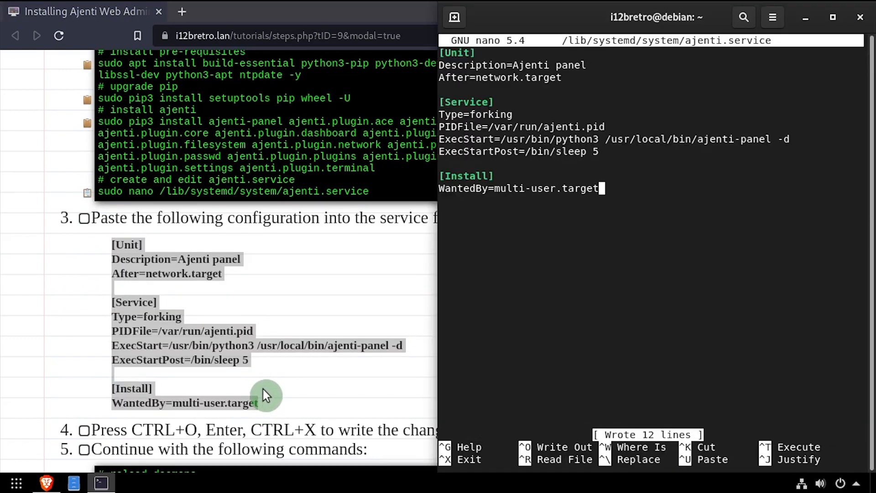
key("ctrl+x")
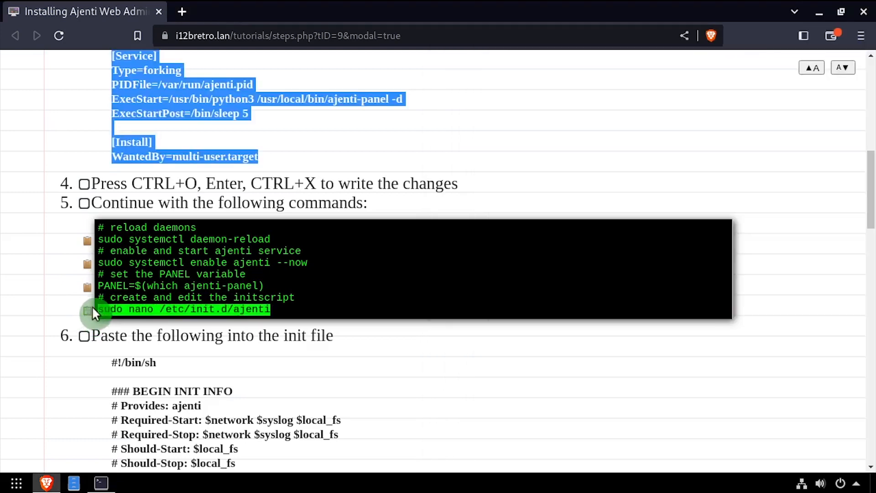
Step: Enable the ajenti service and save the 82-line /etc/init.d/ajenti script
left_click(95, 311)
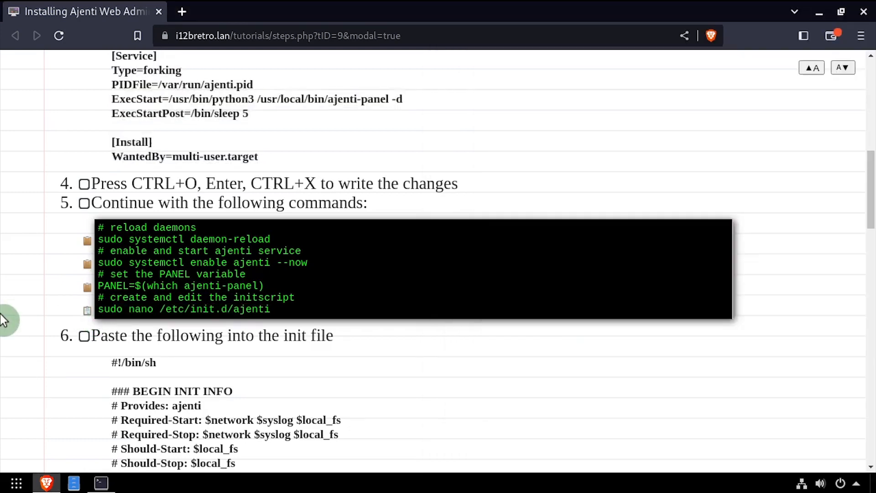
scroll("down", 3)
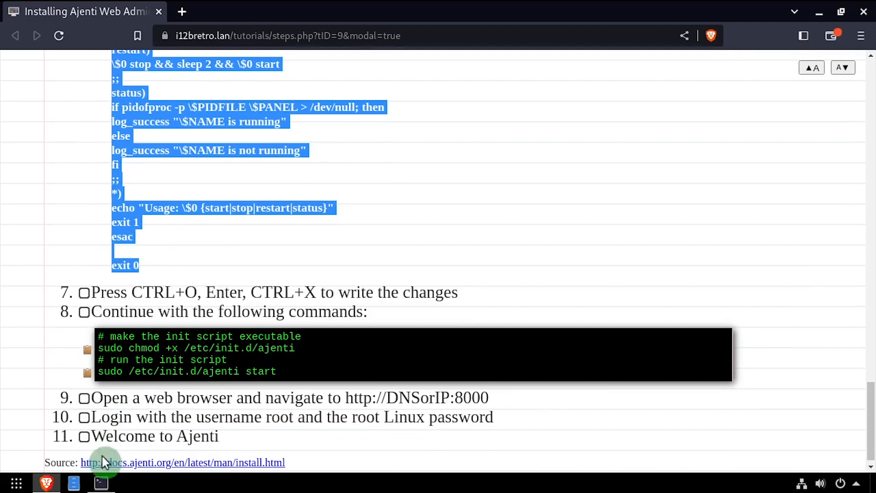
left_click(100, 483)
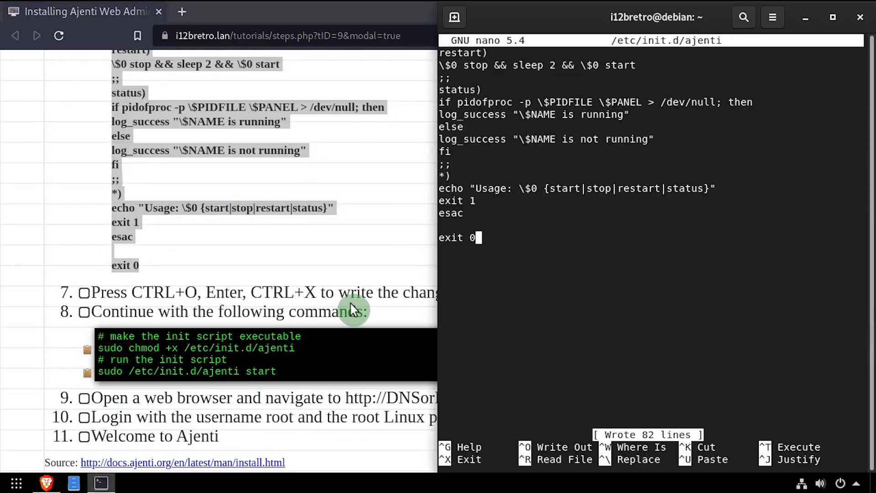
key("ctrl+x")
type("sudo chmod +x /etc/init.d/ajenti")
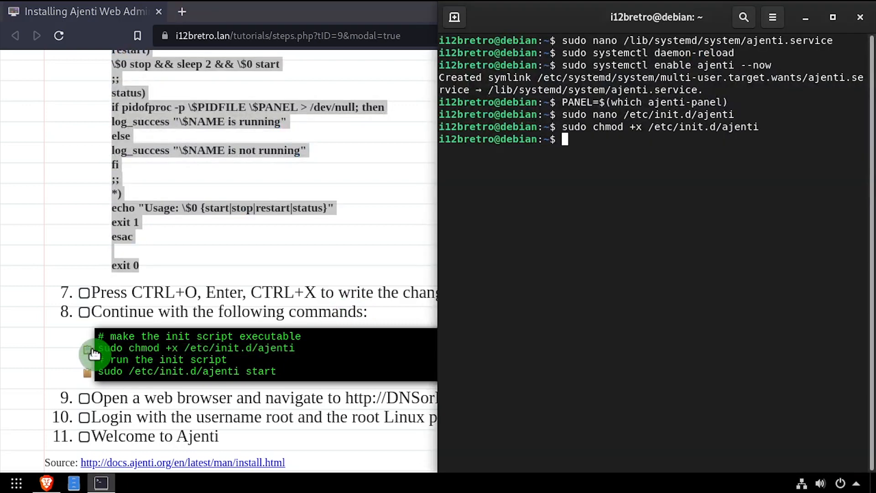
Step: Run sudo /etc/init.d/ajenti start to launch the panel
left_click(87, 372)
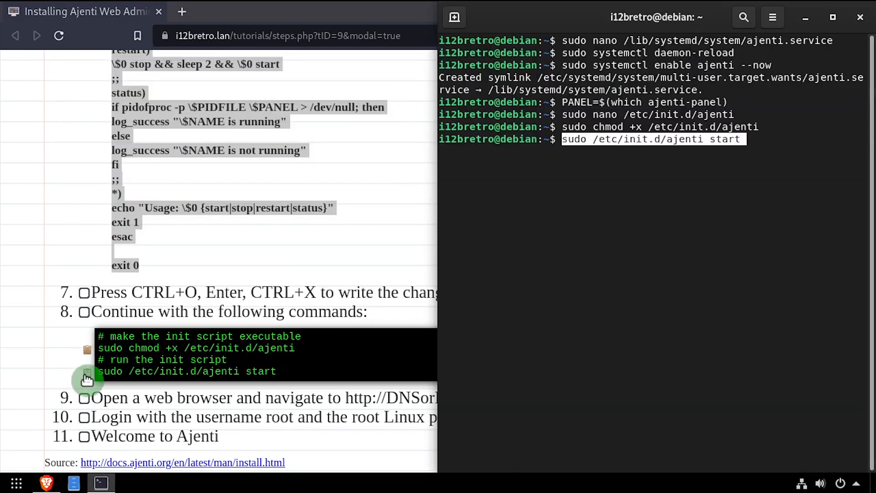
key("Return")
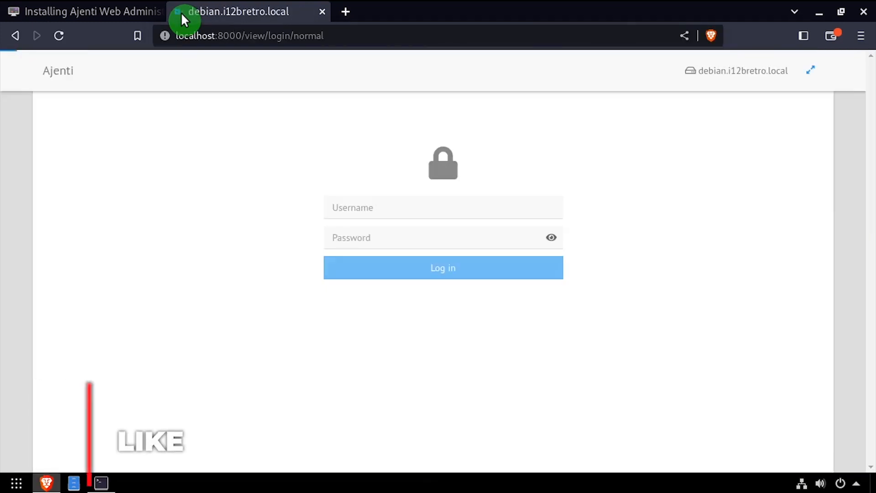
Step: Log into Ajenti at localhost:8000 as root
type("root")
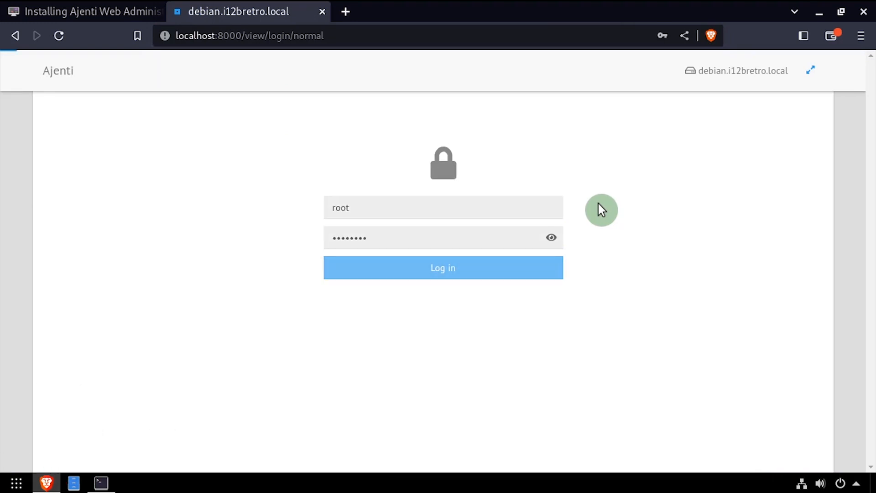
left_click(442, 267)
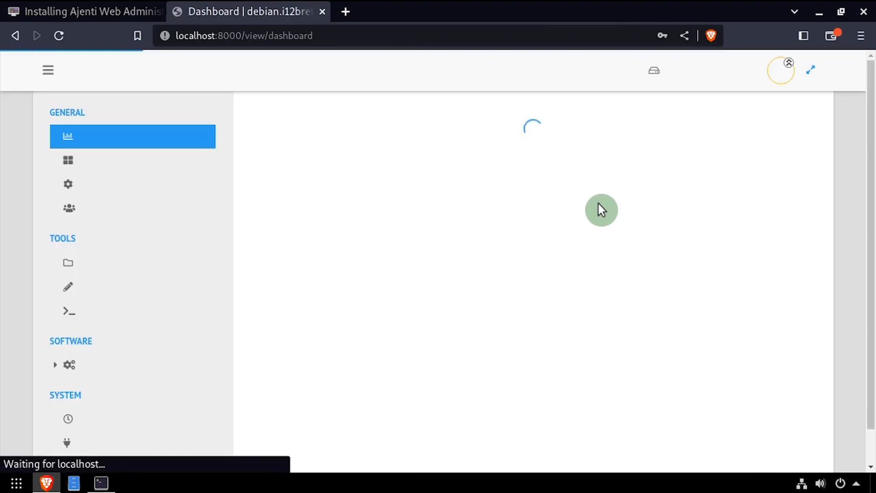